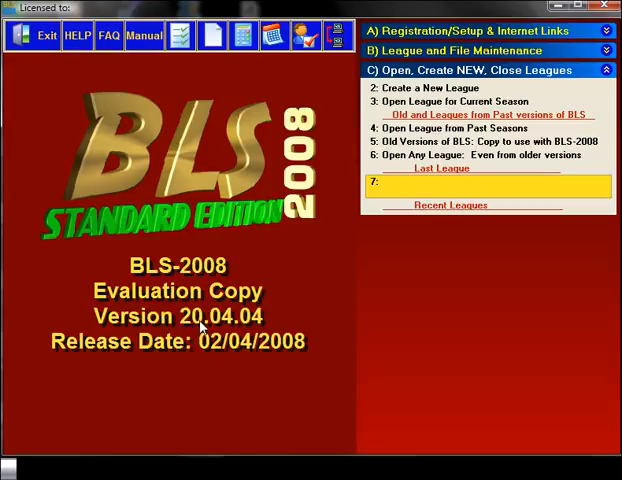
mouse_move(248, 397)
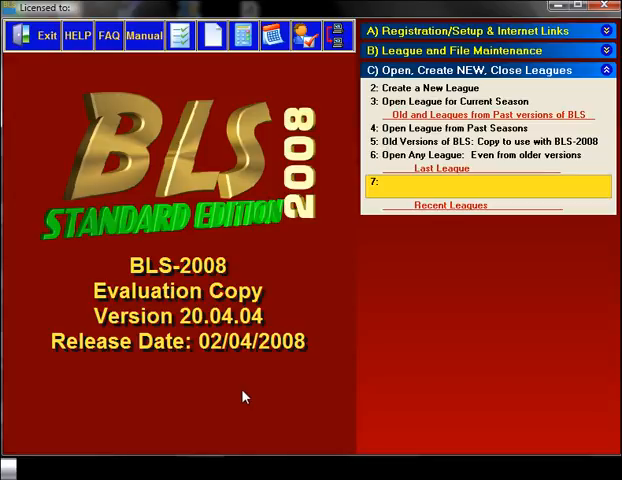
mouse_move(236, 377)
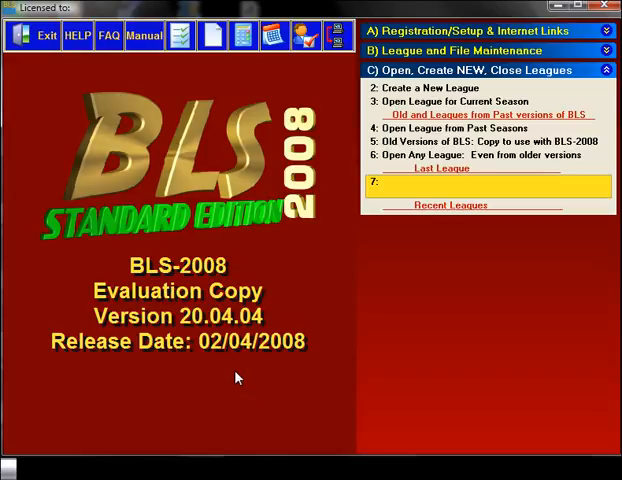
mouse_move(268, 358)
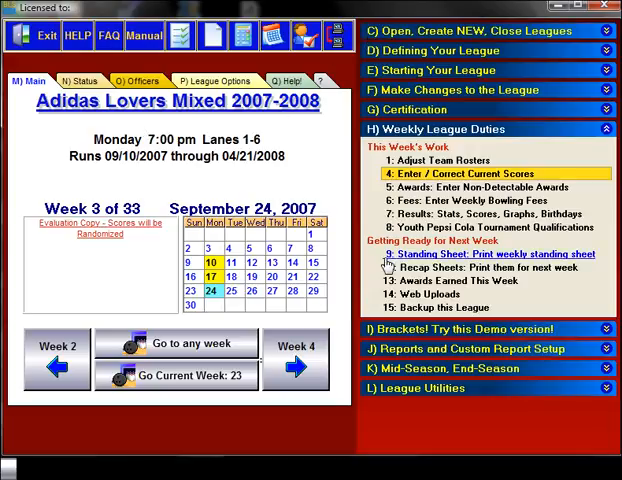
mouse_move(393, 384)
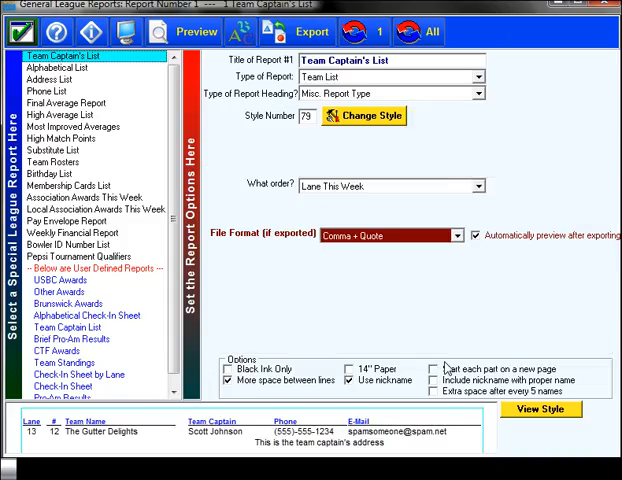
mouse_move(449, 349)
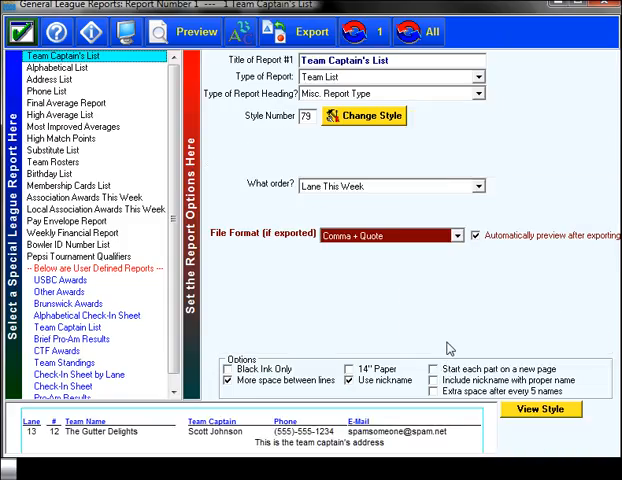
mouse_move(95, 135)
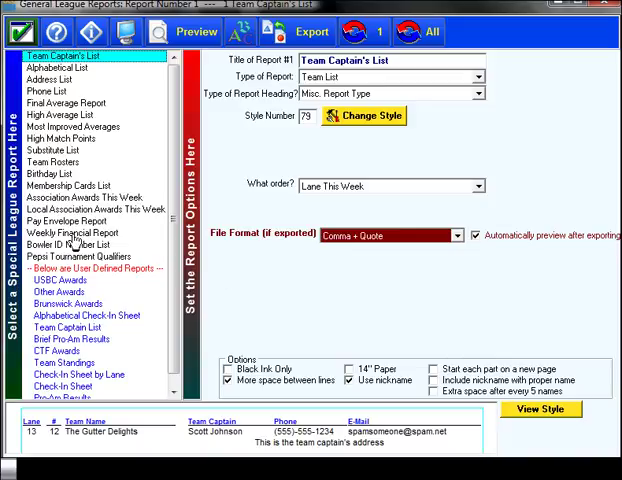
mouse_move(62, 350)
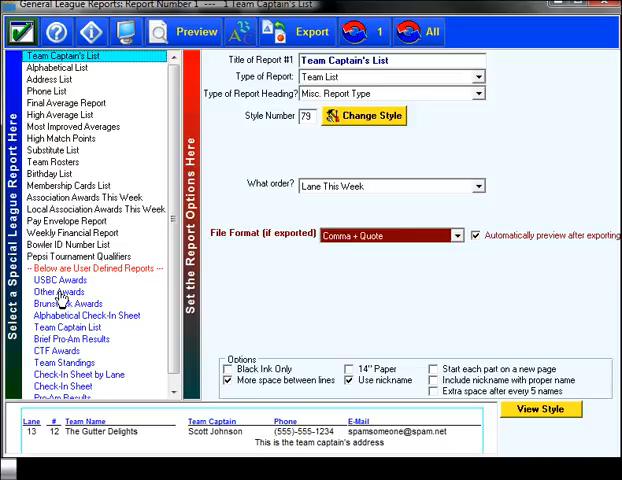
- Retitle Other Awards as 'SEMNUSBC Weekly', sorted by bowler, covering this week's scores only
left_click(53, 293)
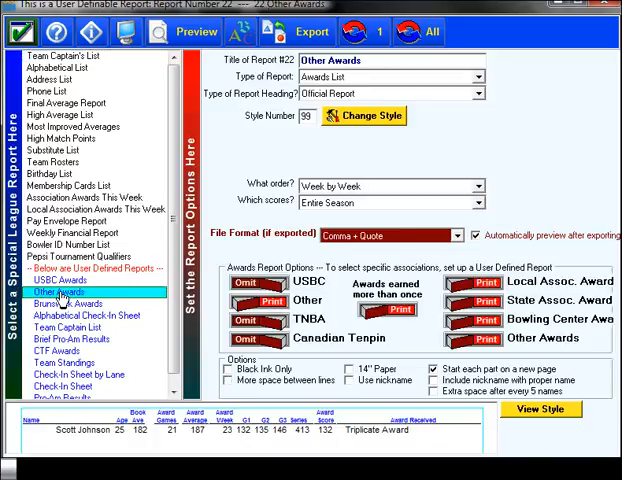
mouse_move(385, 361)
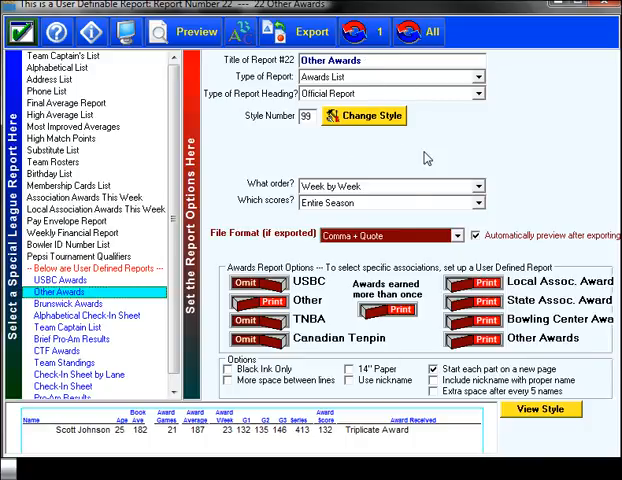
mouse_move(440, 347)
type("SE")
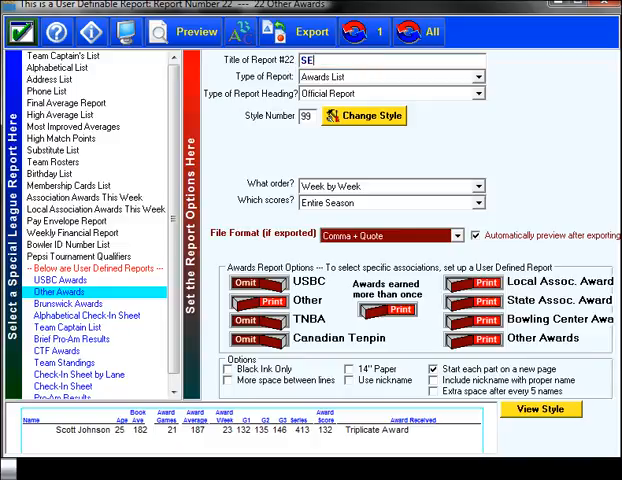
type("MNUSBC W")
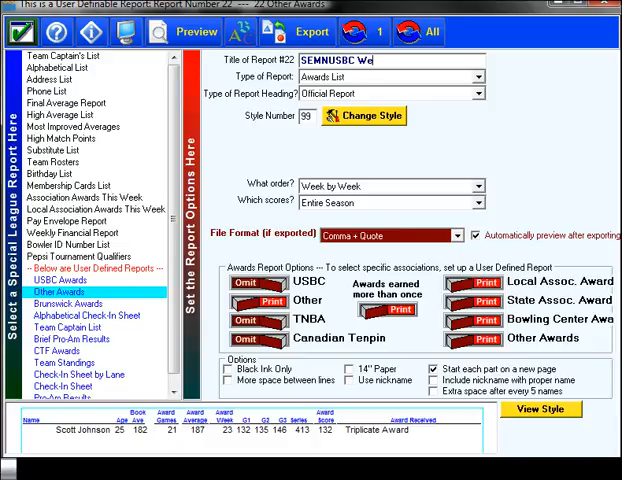
type("ekly")
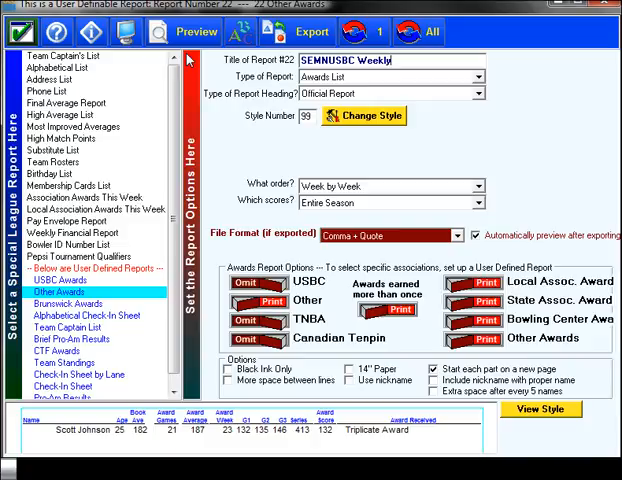
mouse_move(255, 85)
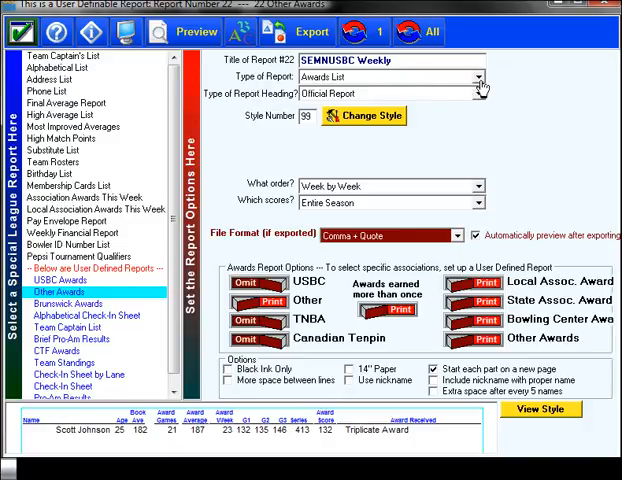
mouse_move(365, 85)
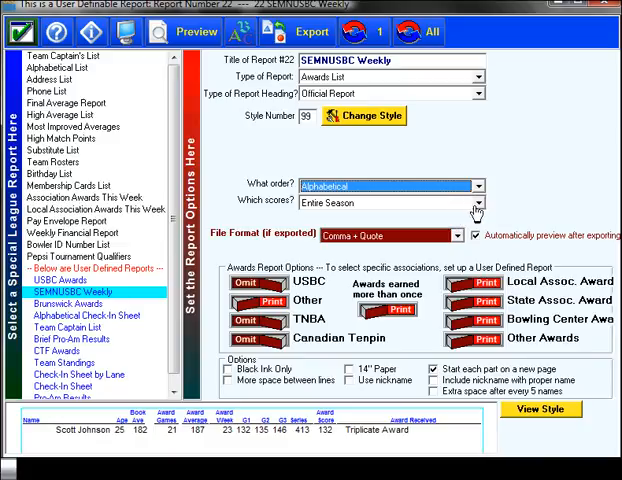
left_click(470, 206)
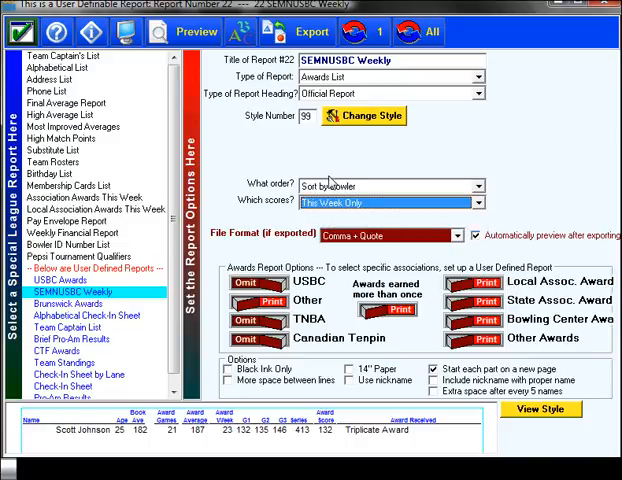
mouse_move(355, 166)
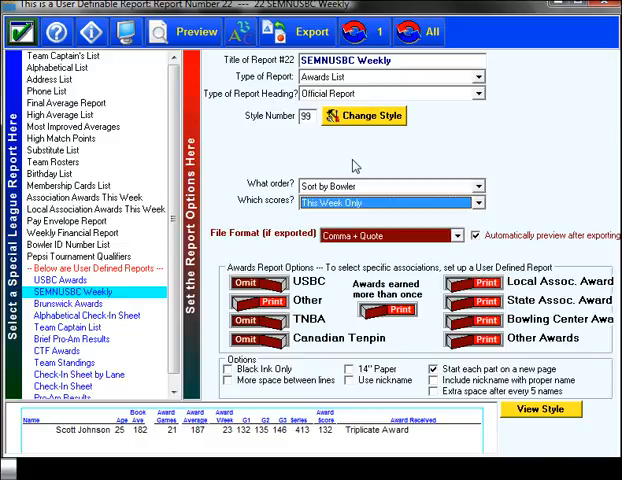
mouse_move(307, 224)
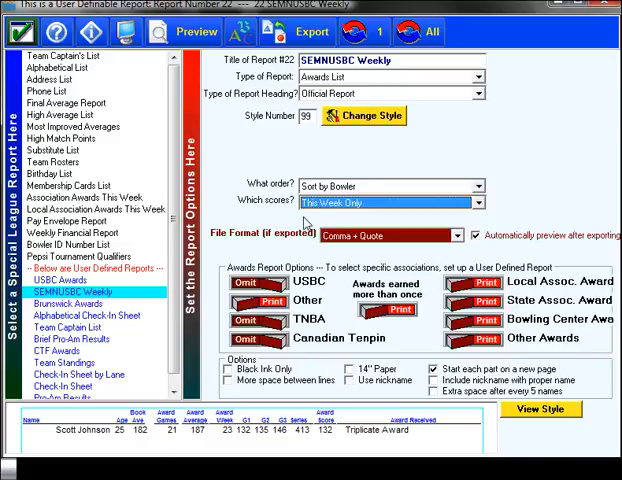
mouse_move(373, 247)
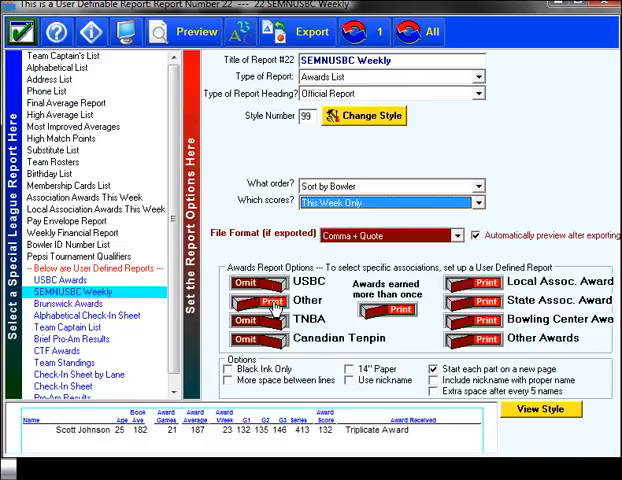
mouse_move(485, 349)
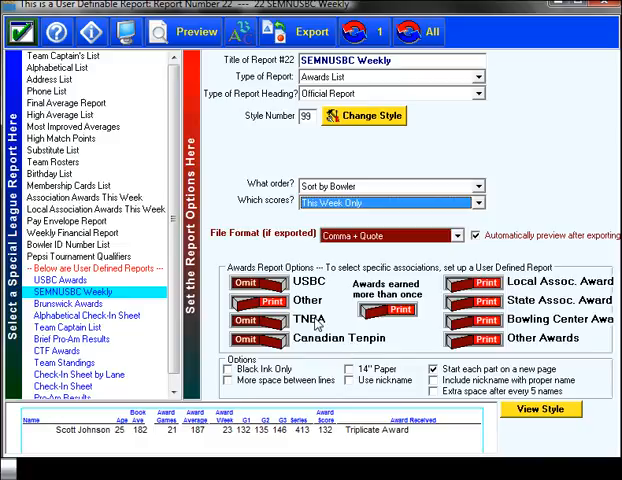
mouse_move(316, 323)
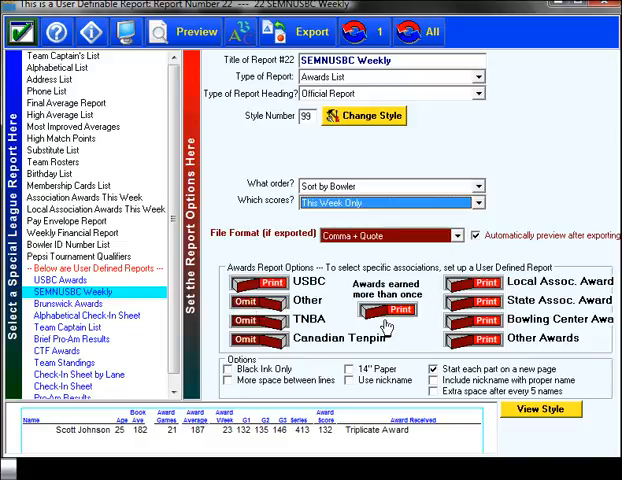
mouse_move(399, 332)
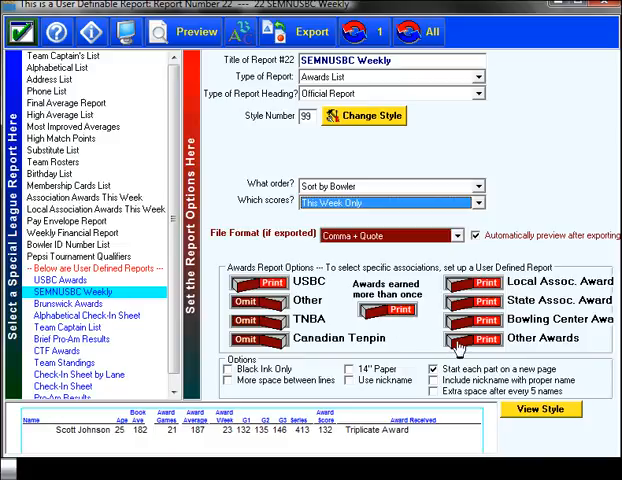
- Make SEMNUSBC Weekly an Awards List printing only USBC awards
left_click(464, 342)
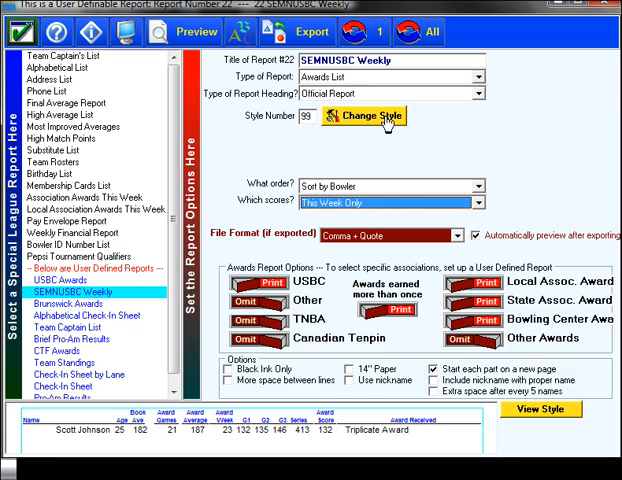
- Show the style list with current style 99, Awards: Detailed List
left_click(365, 116)
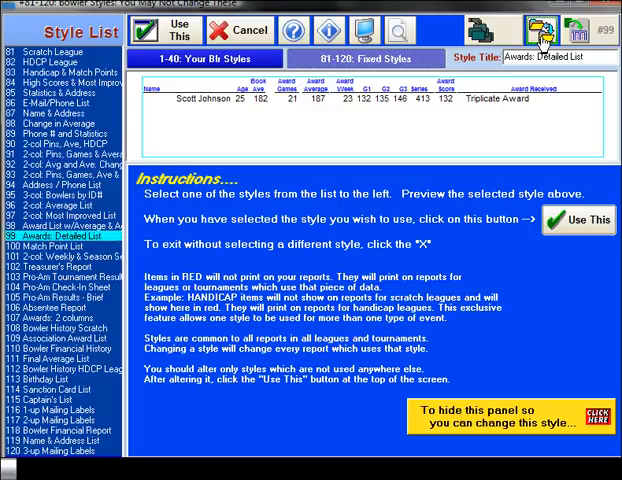
mouse_move(540, 28)
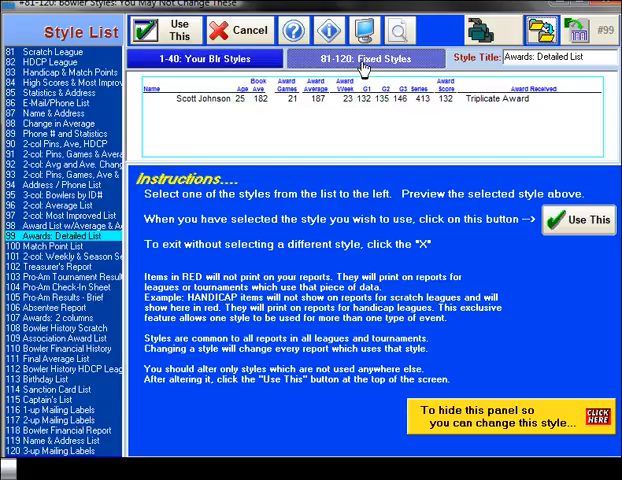
- Pick editable style 21, Weekly & Season Series, as the copy target for style 99
left_click(205, 58)
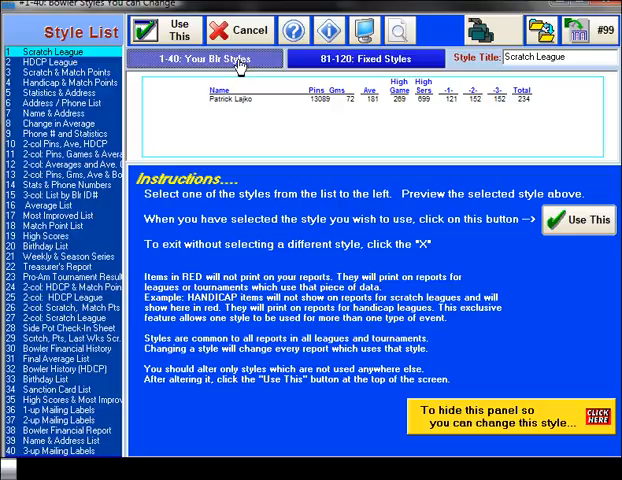
mouse_move(132, 236)
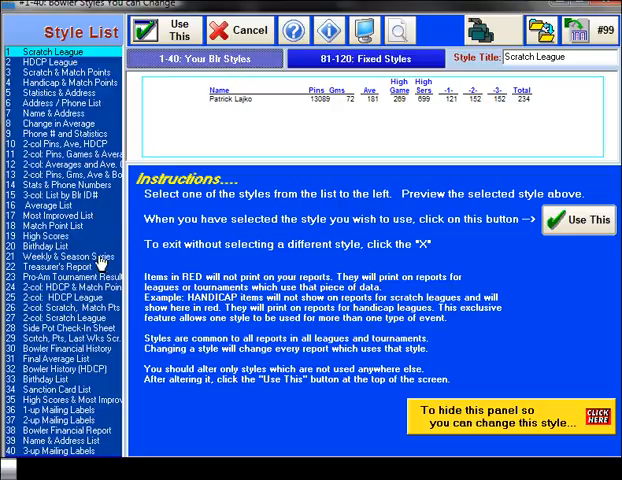
left_click(60, 255)
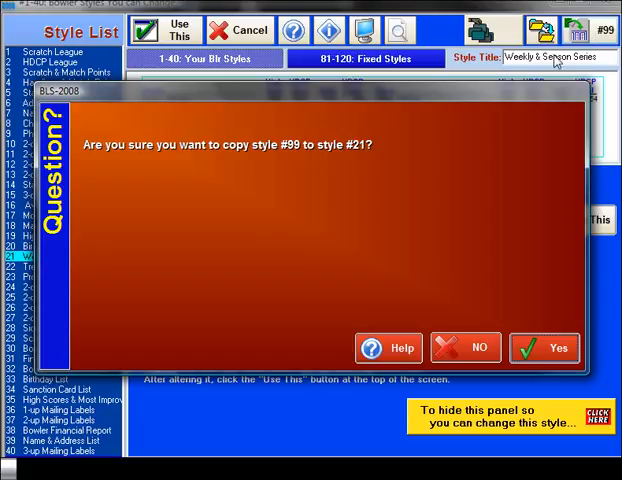
mouse_move(471, 166)
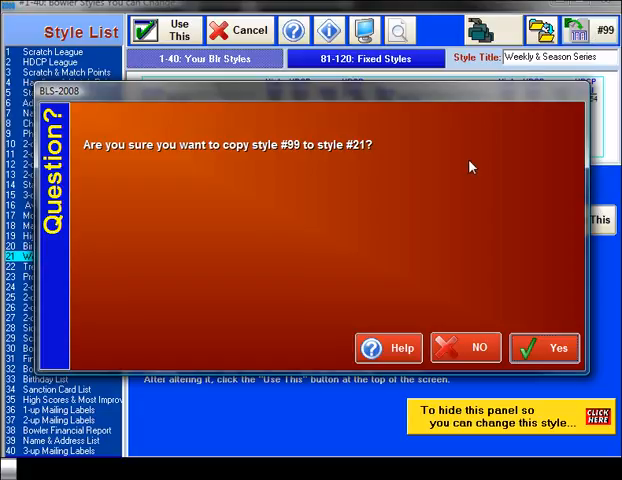
mouse_move(503, 311)
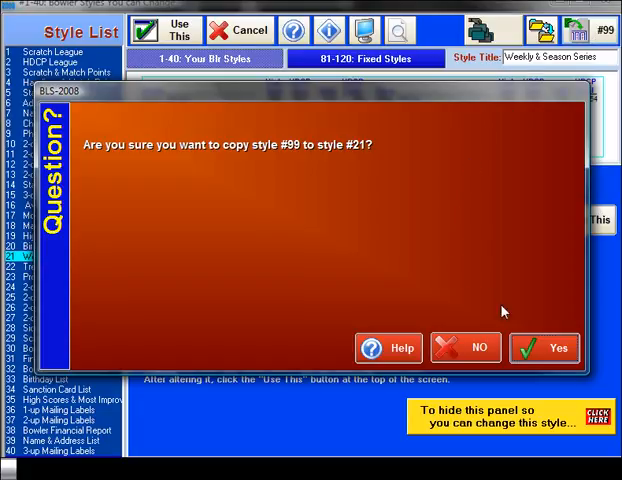
mouse_move(545, 348)
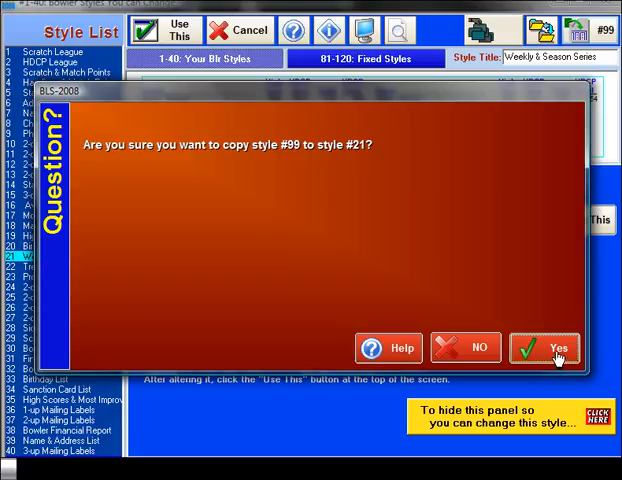
- Confirm copying style 99 over style 21
left_click(544, 347)
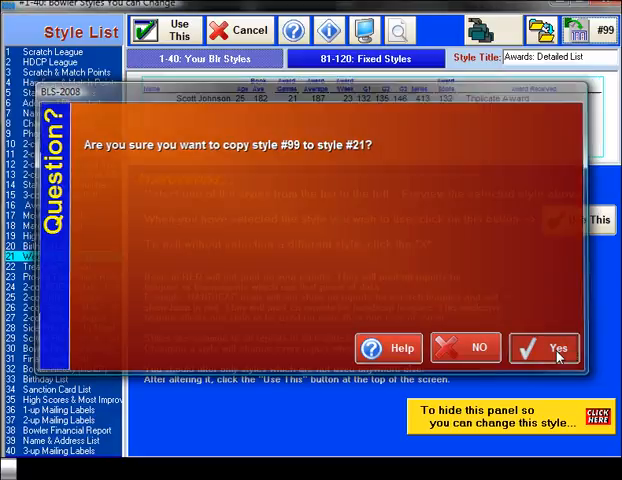
- Title style 21 'SEMNUSBC Weekly' and request changing its contents
left_click(544, 348)
type("SE")
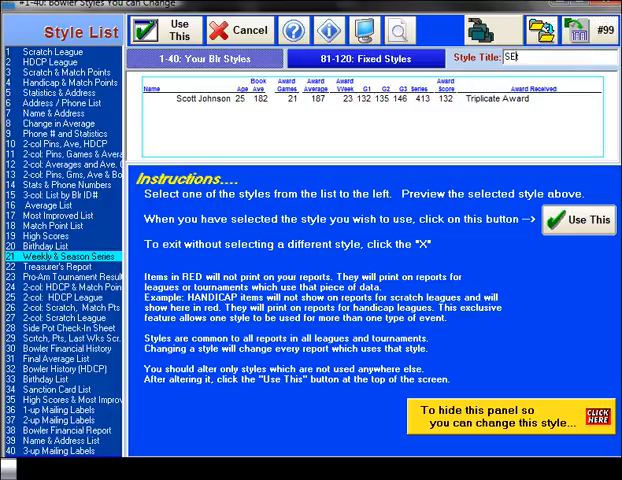
type("MNUSBC")
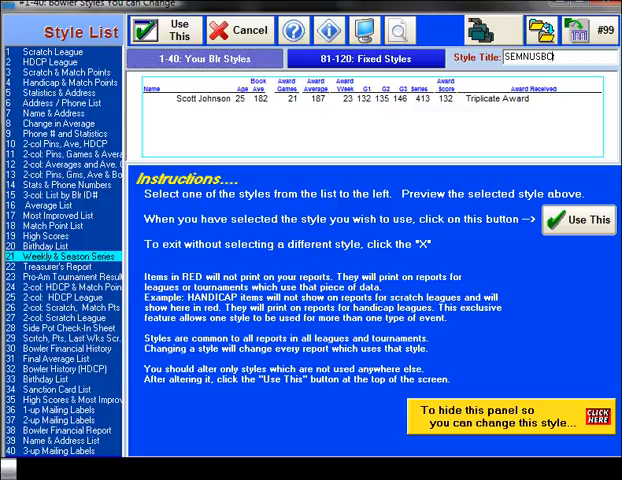
type("Weekly")
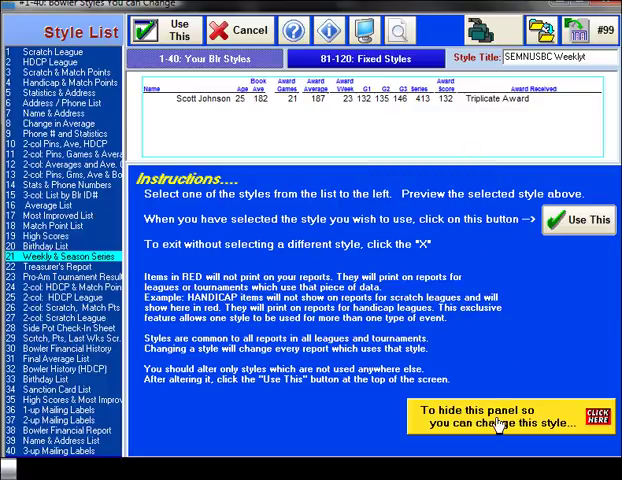
left_click(164, 28)
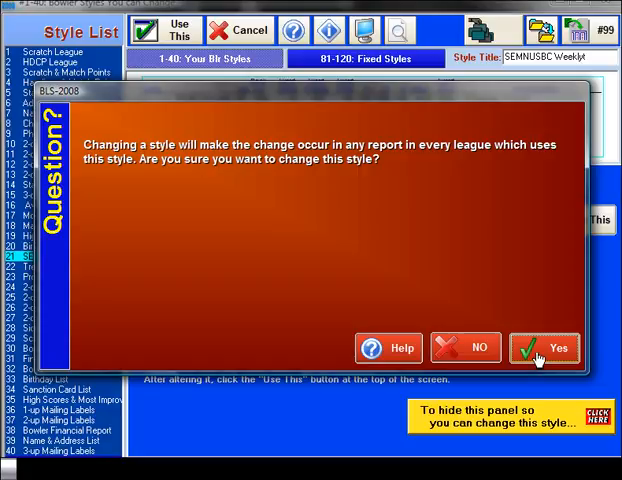
- Accept the shared-style warning to reach style 21's data item editor
left_click(543, 348)
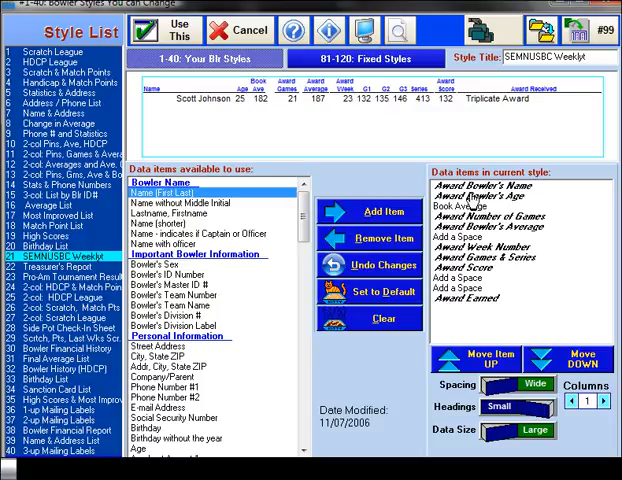
mouse_move(463, 305)
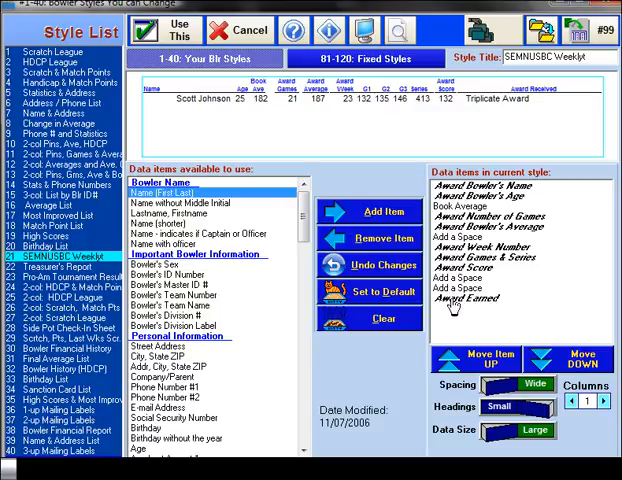
mouse_move(455, 318)
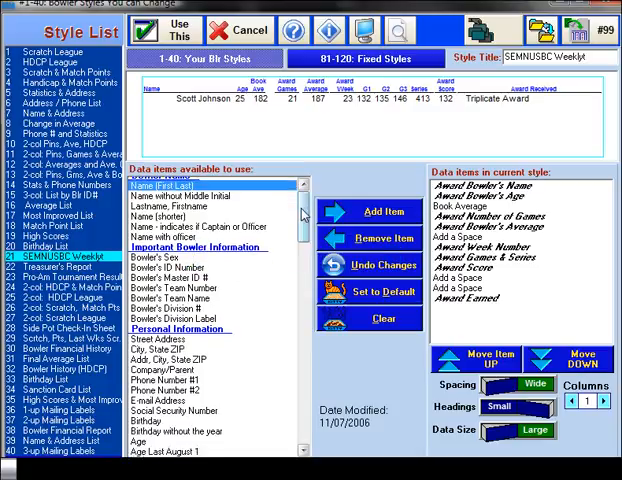
- Add Week's Date, Bowler's ID Number and USBC Sanction Number to style 21
scroll("down", 3)
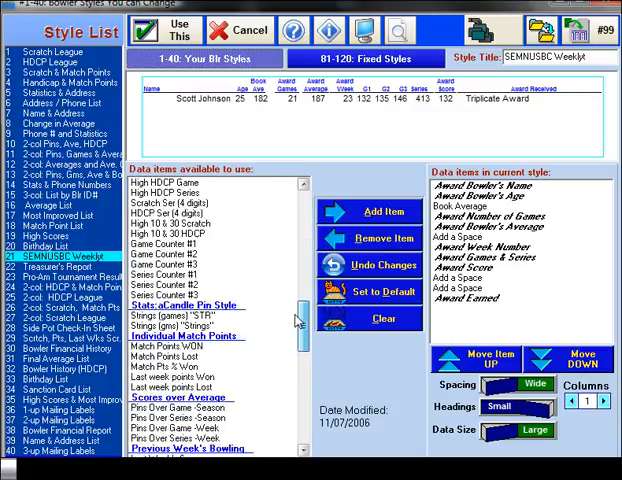
scroll("down", 3)
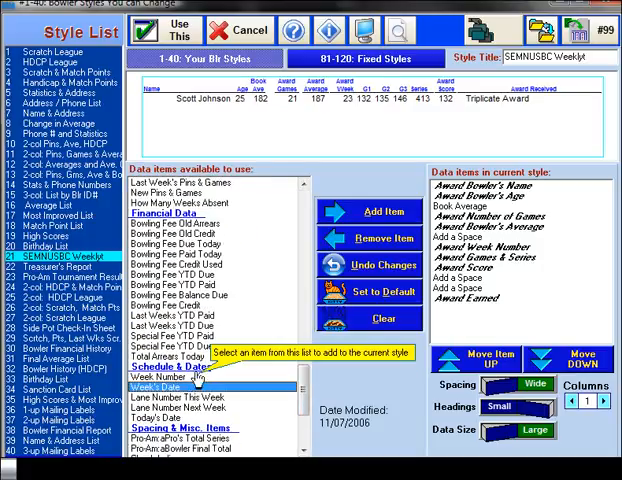
left_click(371, 211)
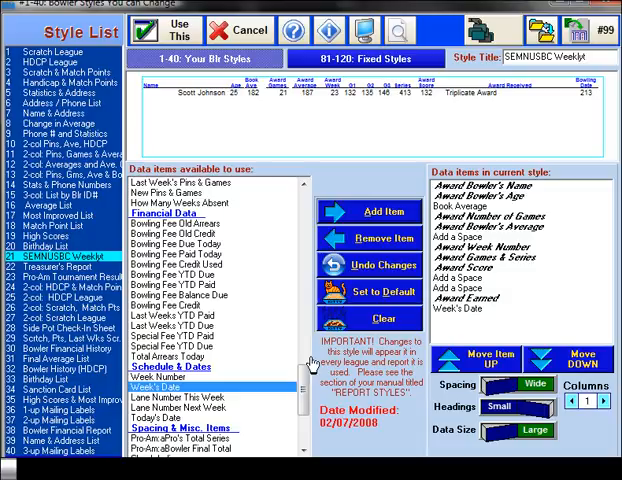
scroll("down", 3)
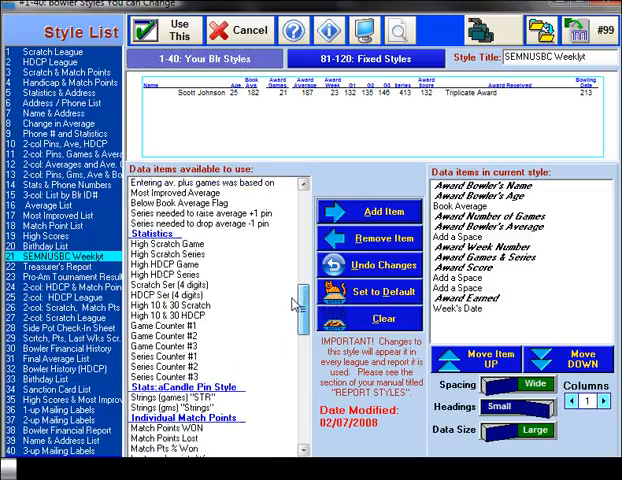
scroll("up", 3)
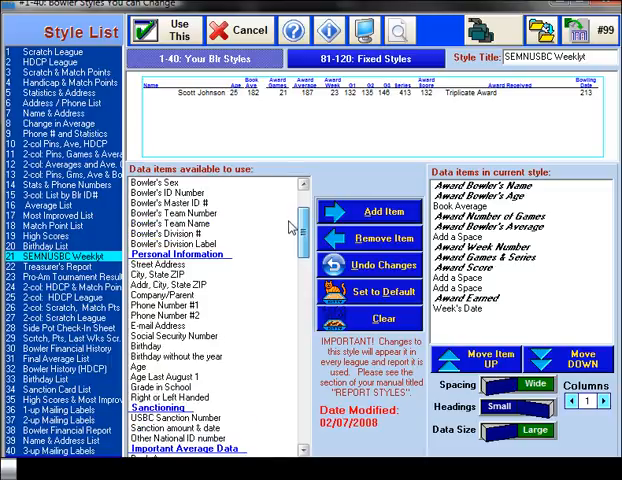
scroll("up", 3)
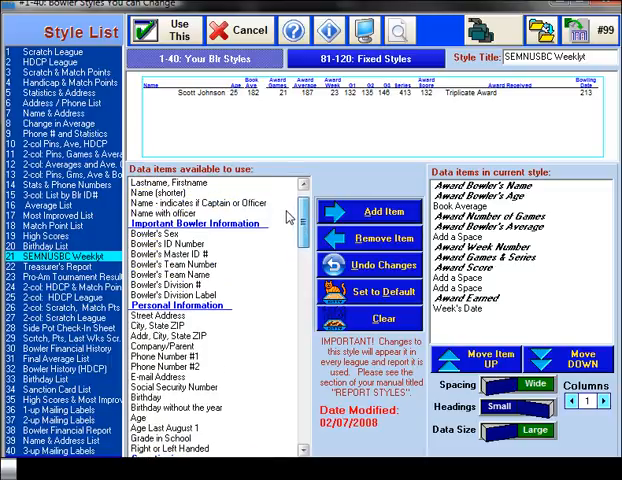
scroll("up", 3)
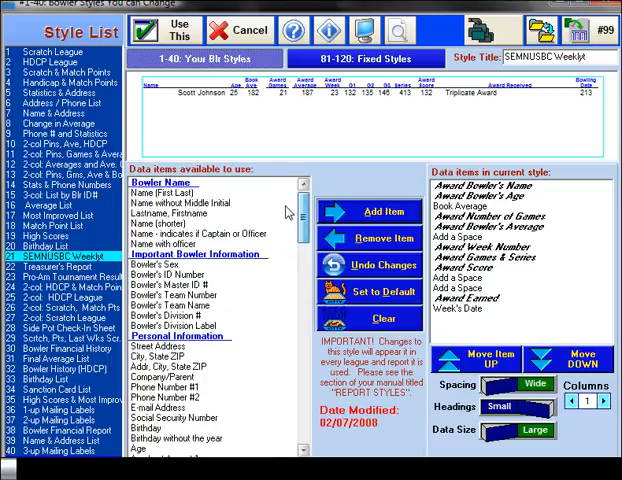
scroll("down", 3)
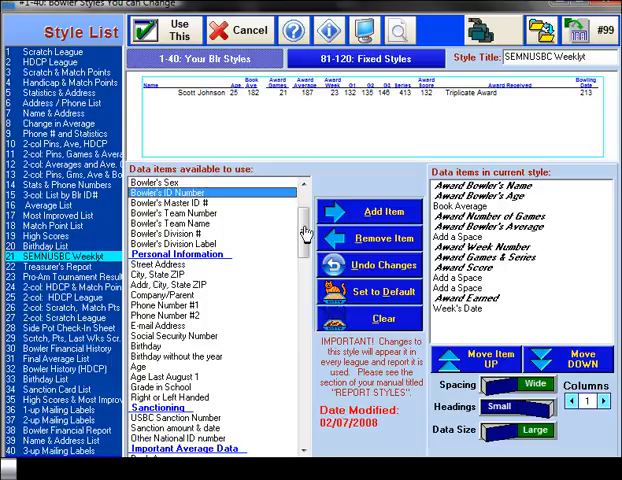
left_click(370, 211)
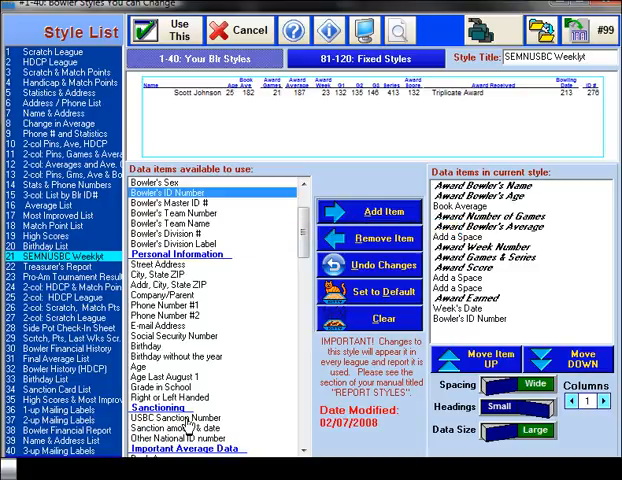
left_click(175, 421)
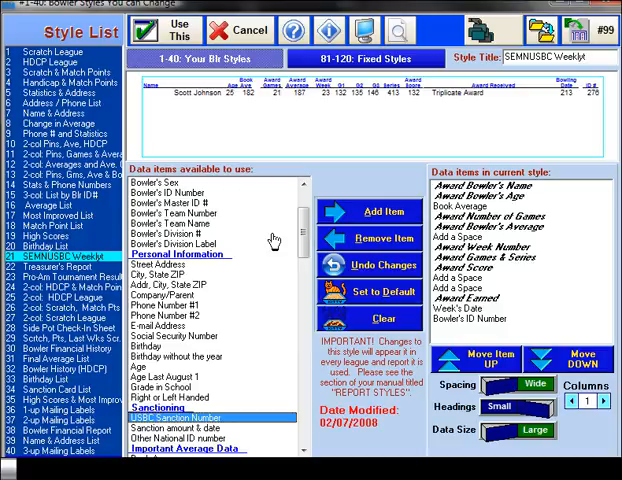
mouse_move(207, 427)
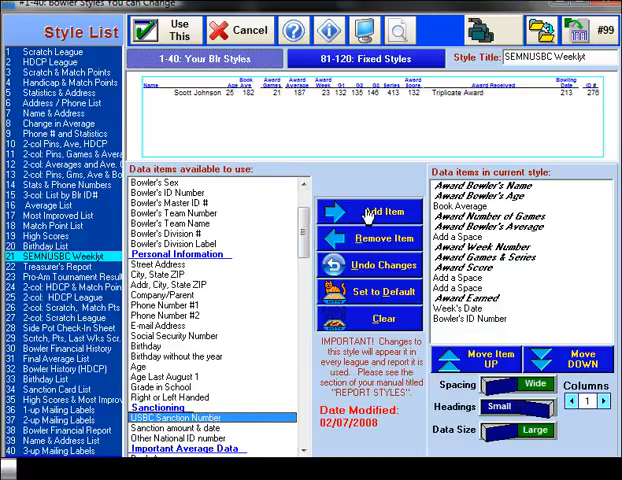
left_click(371, 211)
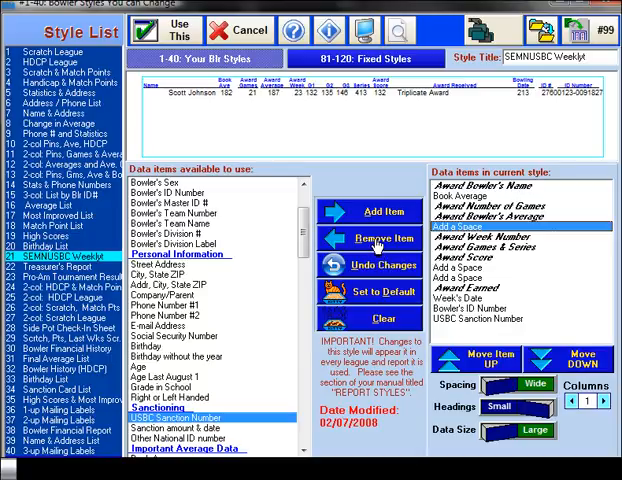
- Remove the remaining blank spacer items from style 21
left_click(378, 237)
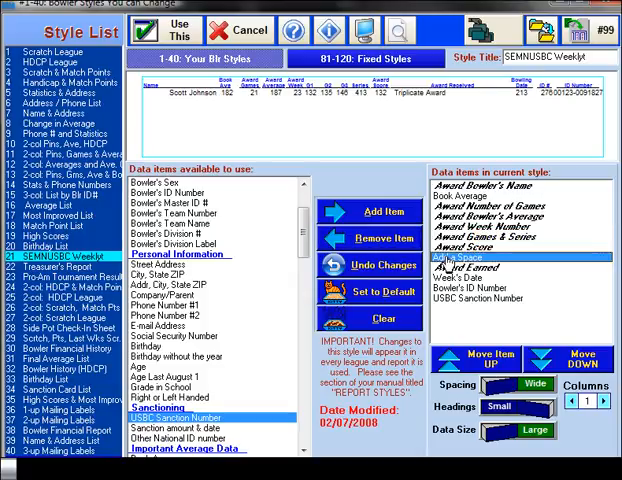
left_click(381, 238)
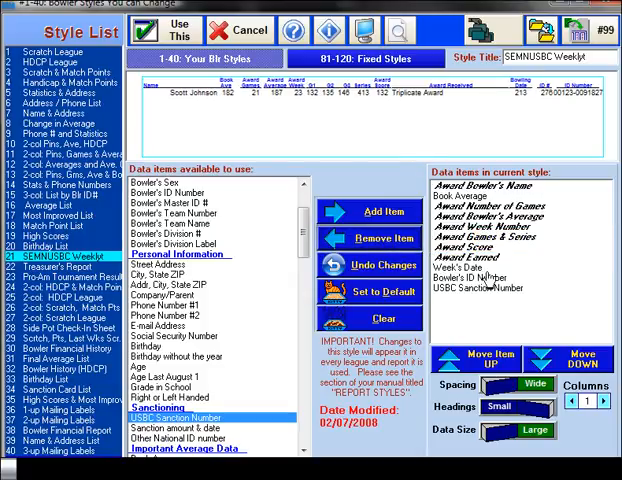
mouse_move(548, 298)
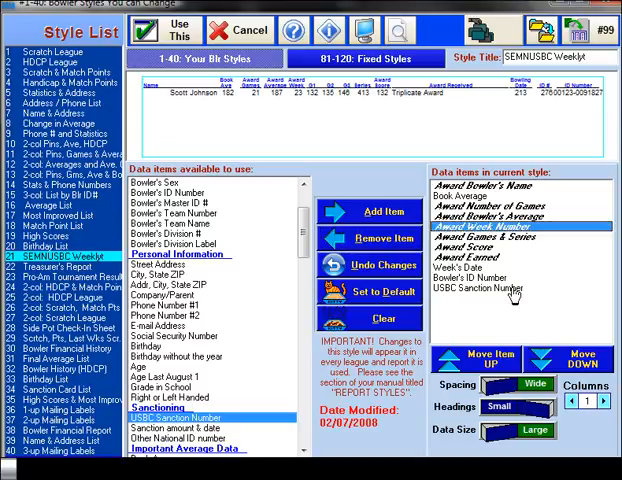
- Order fields as week number, week's date, bowler name, bowler ID, sanction number
left_click(478, 360)
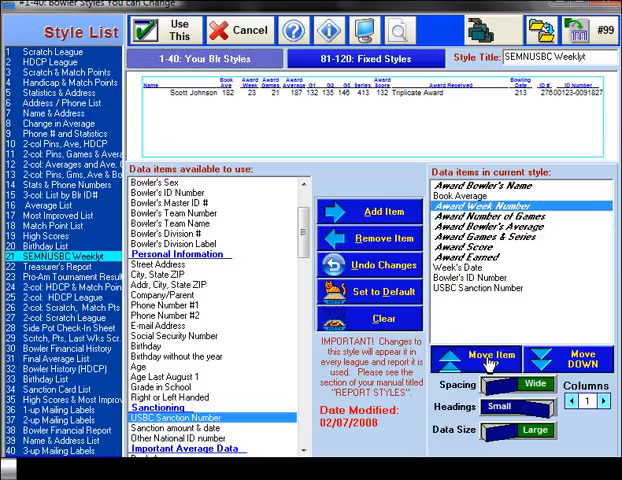
left_click(480, 354)
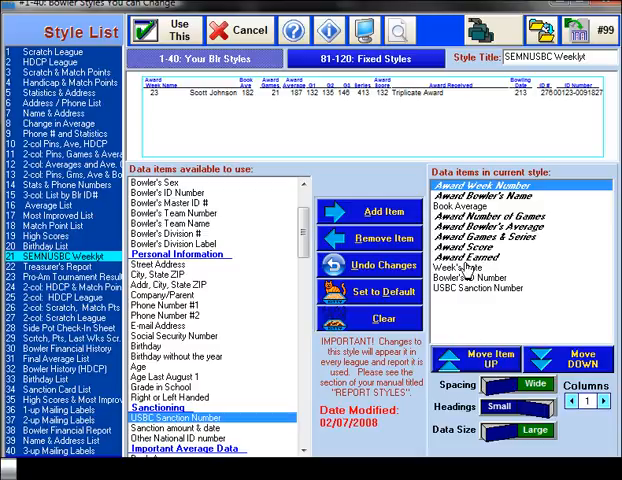
left_click(478, 362)
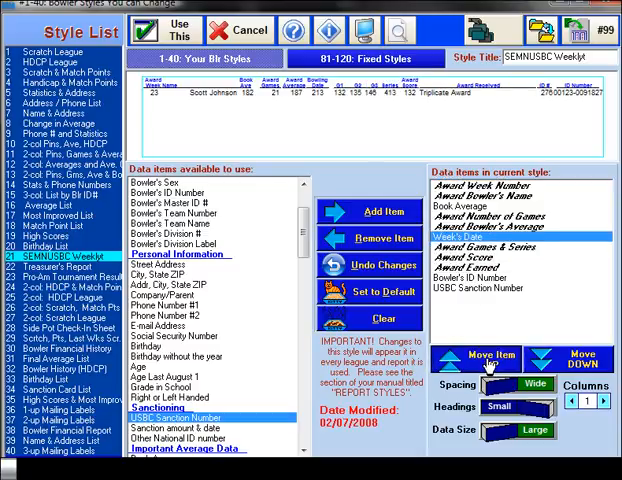
left_click(488, 353)
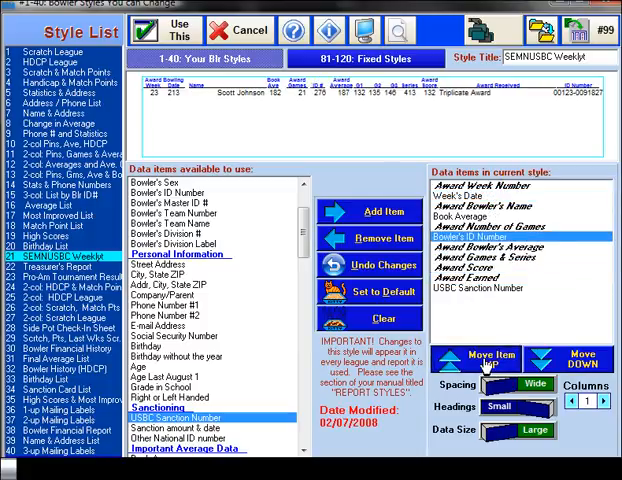
left_click(471, 357)
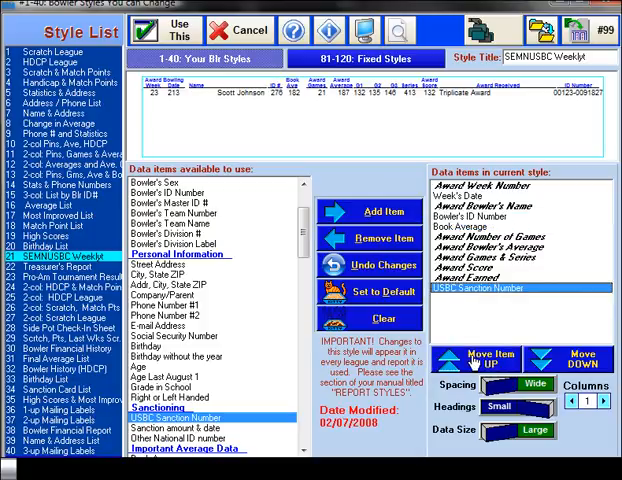
left_click(477, 357)
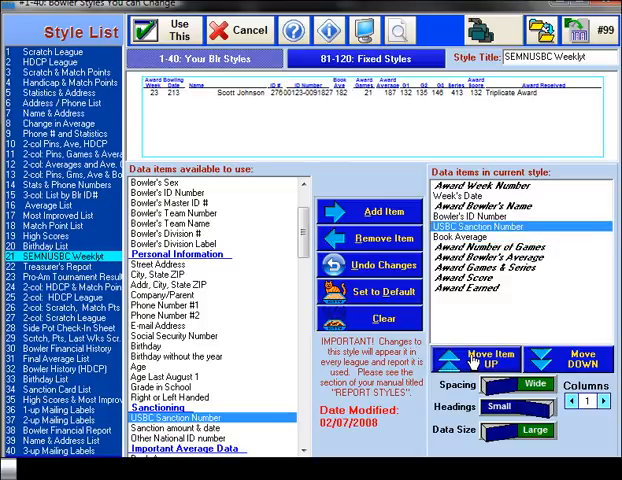
mouse_move(481, 356)
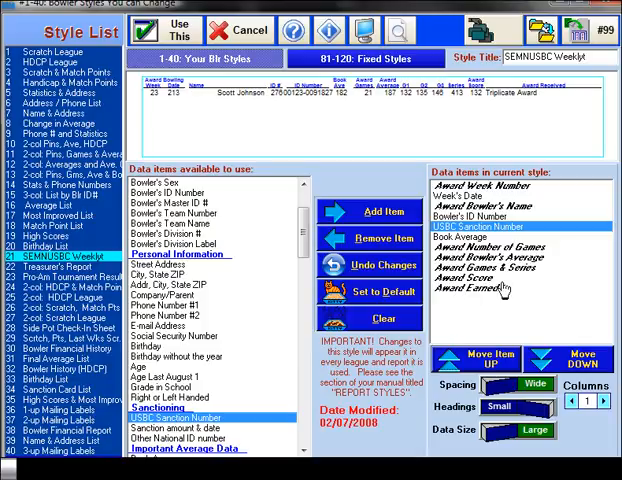
mouse_move(508, 308)
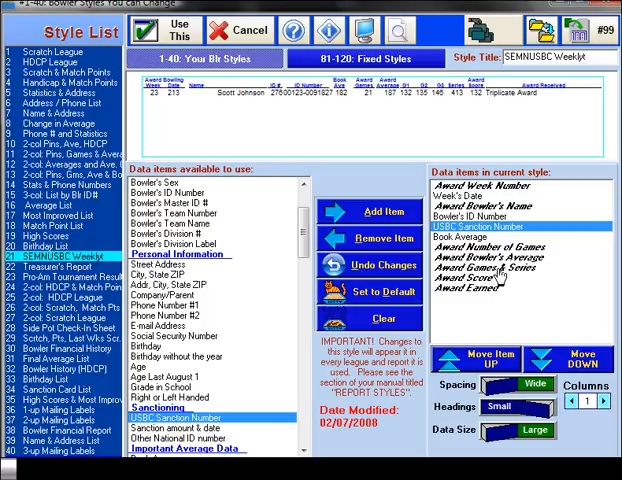
mouse_move(562, 278)
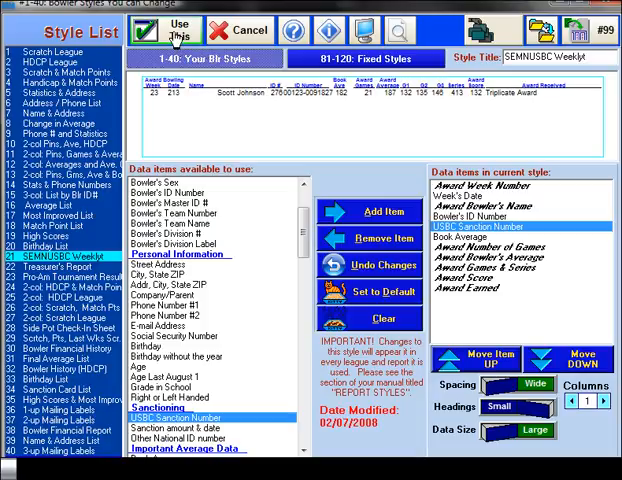
- Accept the reordered style 21, returning to the SEMNUSBC Weekly report settings
left_click(180, 30)
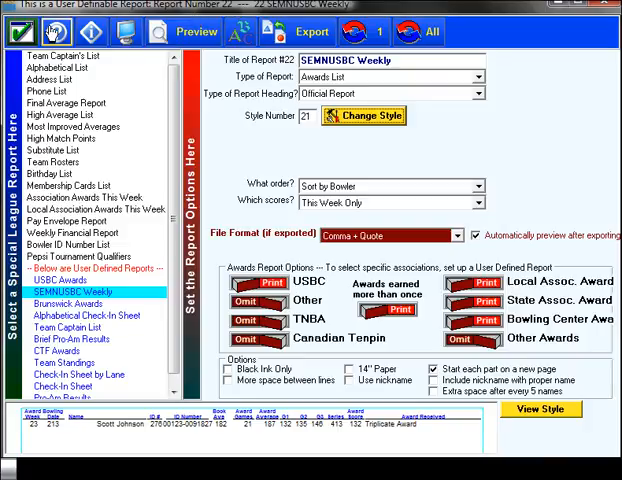
mouse_move(18, 31)
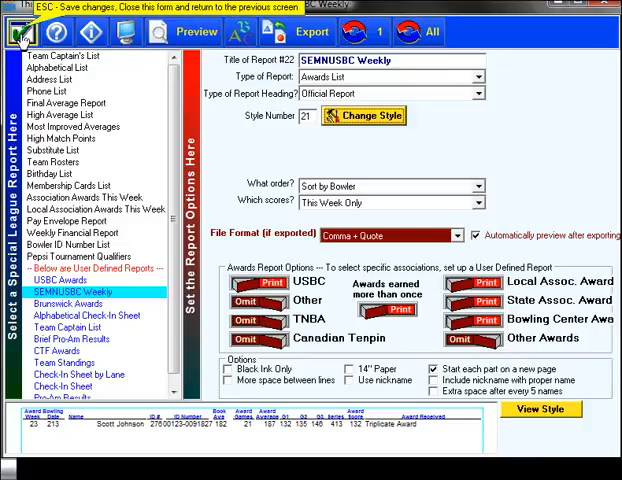